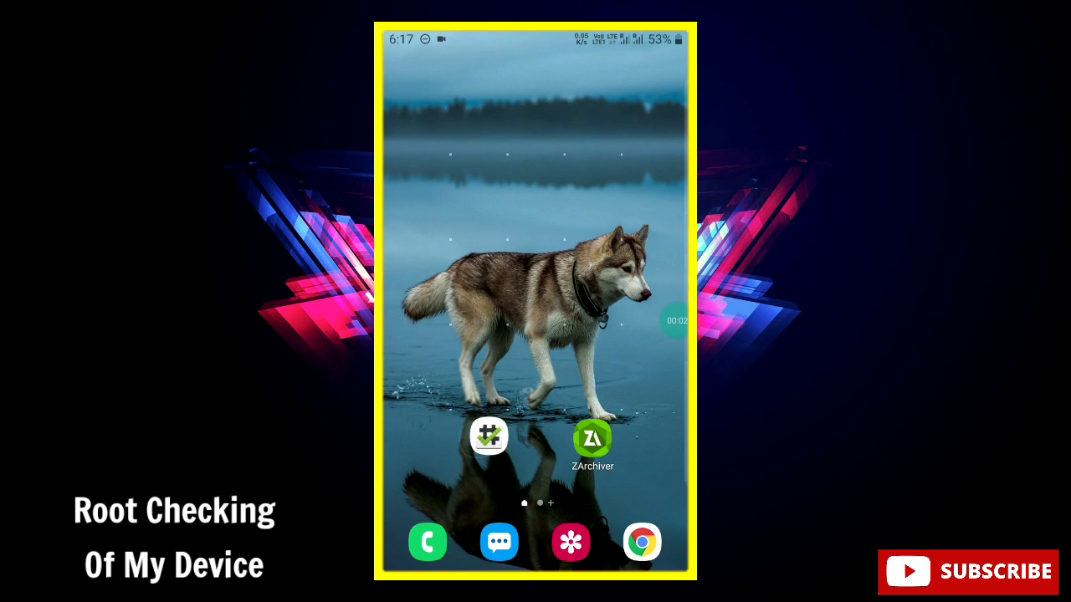
# Step: Run Root Checker Basic's verification, which reports root access is not properly installed
pyautogui.click(489, 435)
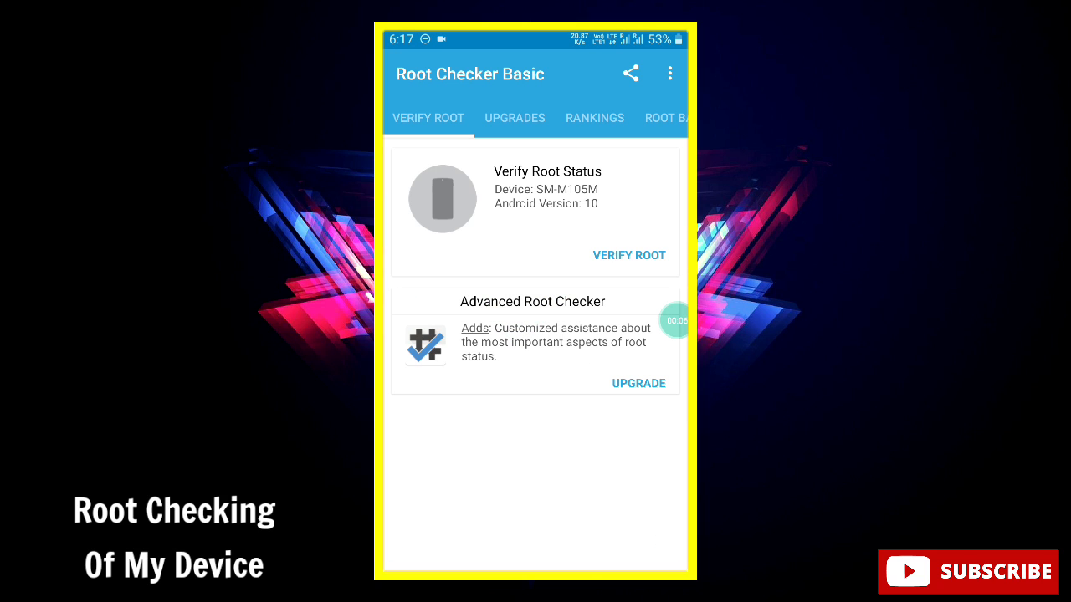
pyautogui.click(629, 254)
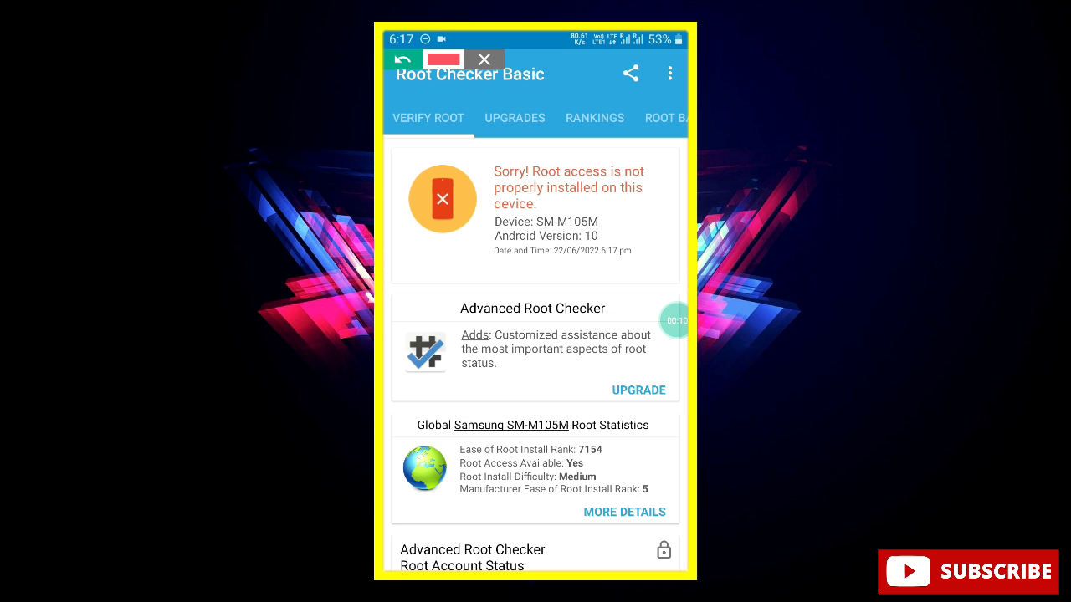
pyautogui.moveTo(485, 171); pyautogui.dragTo(661, 205)
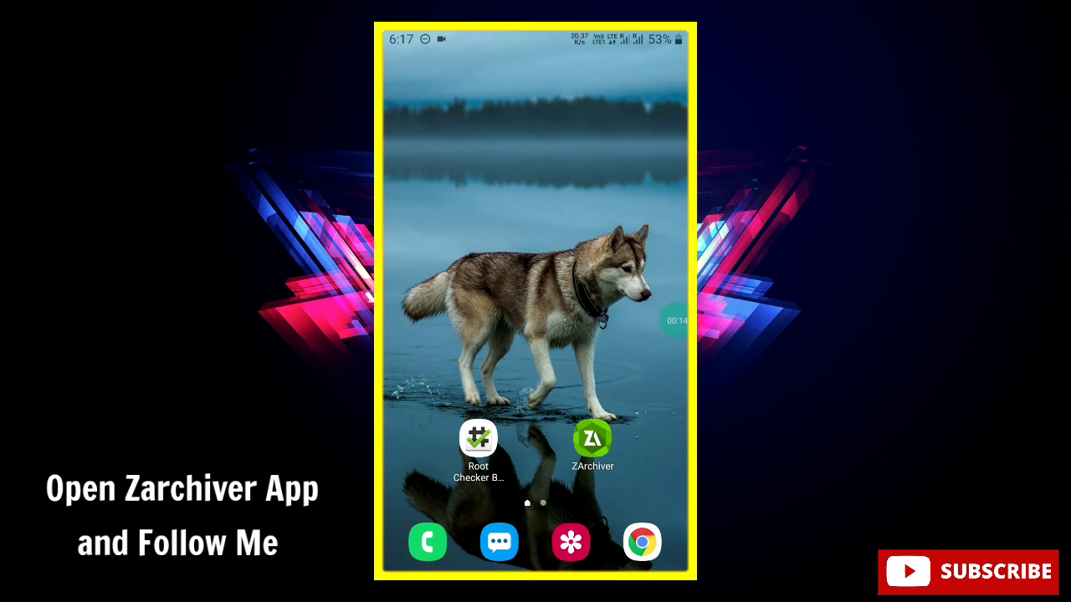
# Step: Copy the ANDROID.PERMISSION.TEST file from the Zexpo Tweaks folder in ZArchiver
pyautogui.click(593, 438)
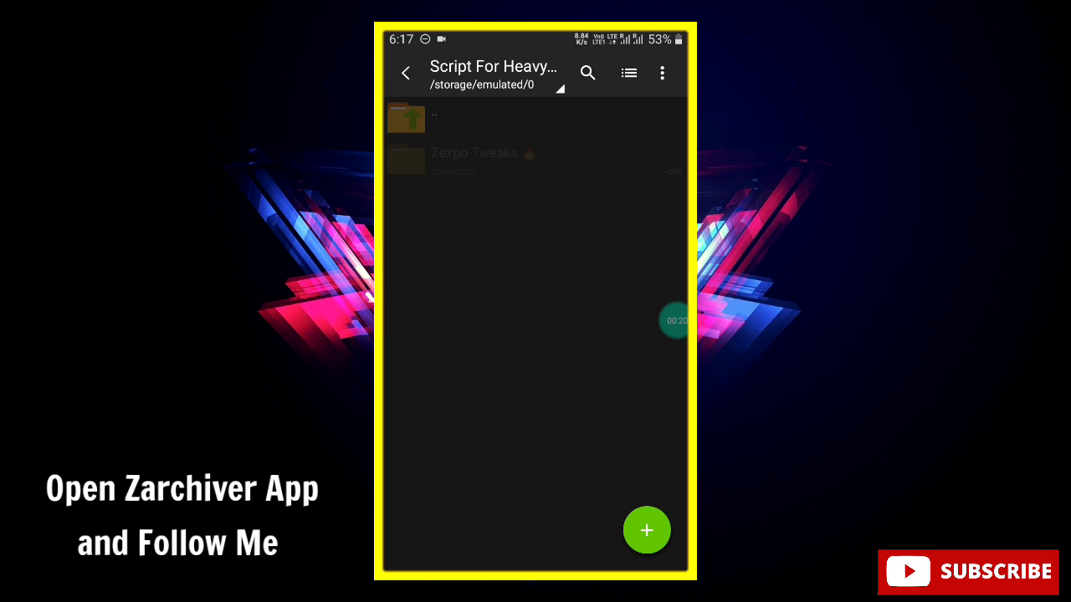
pyautogui.click(473, 159)
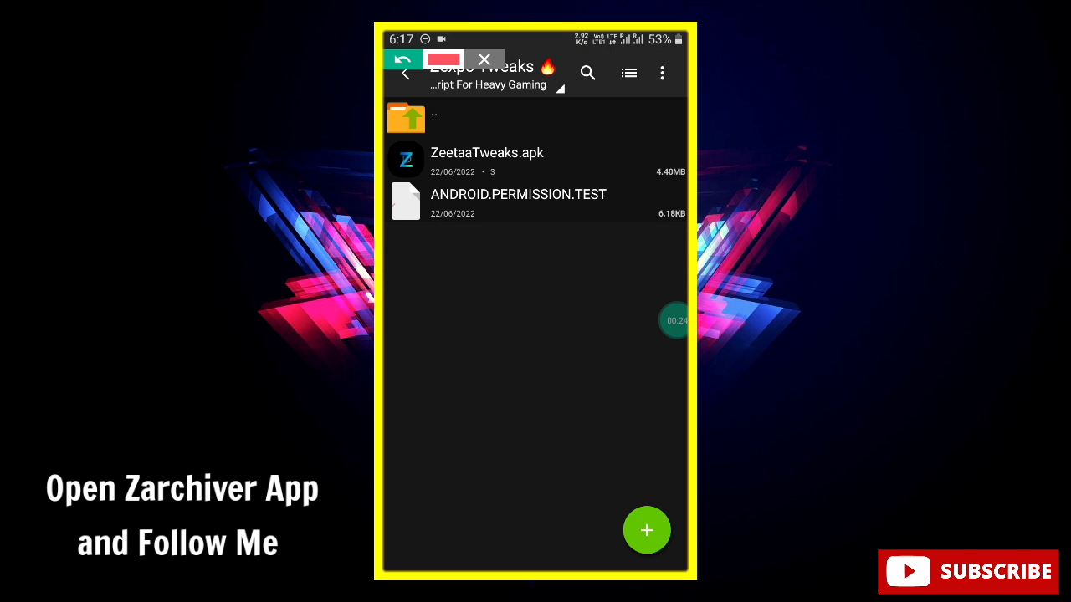
pyautogui.click(519, 200)
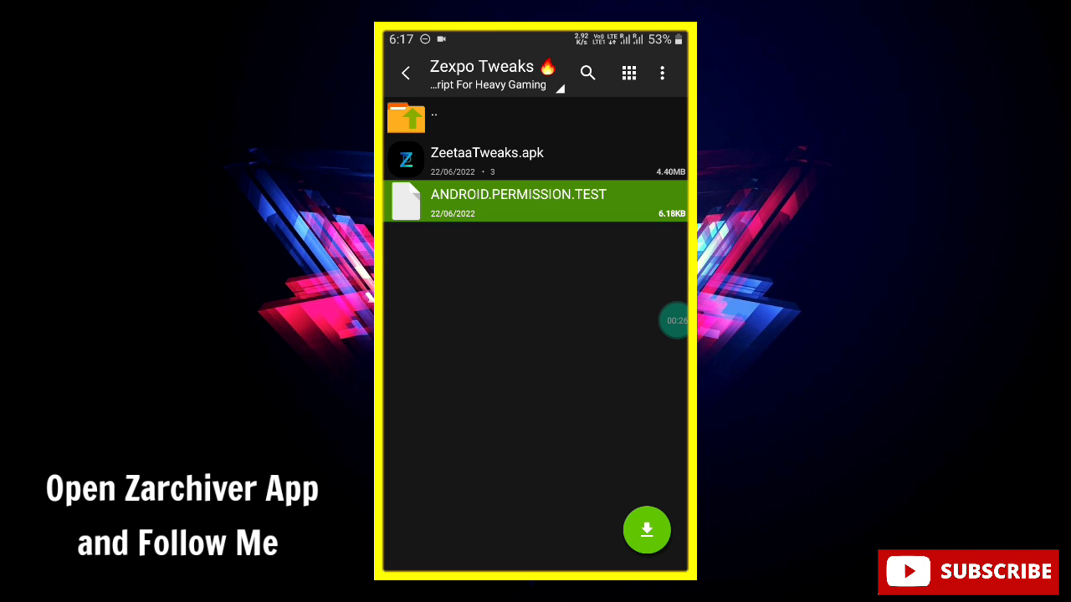
pyautogui.click(519, 201)
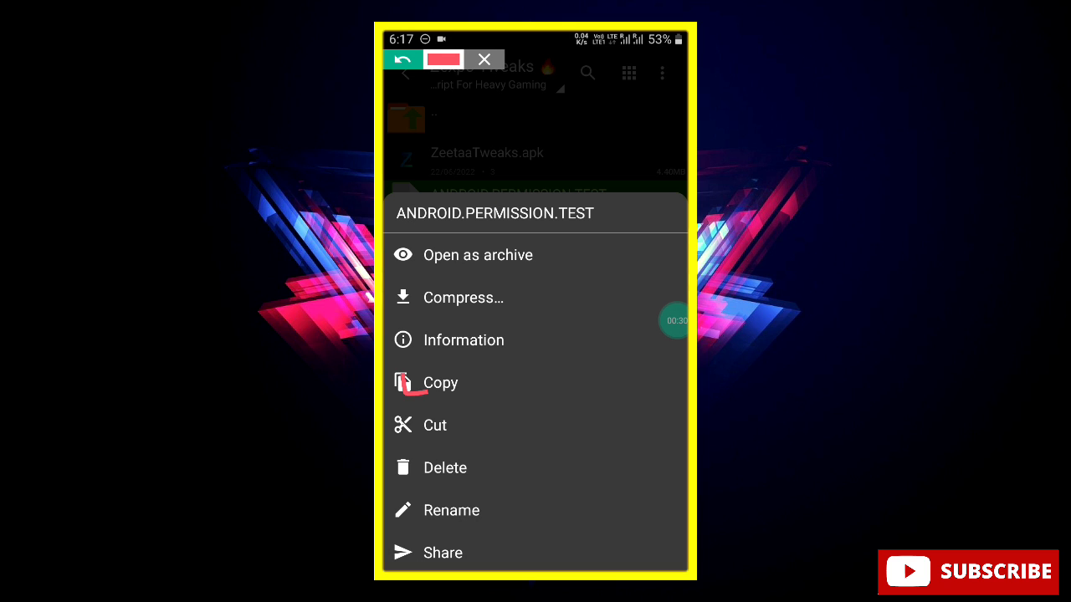
pyautogui.click(441, 382)
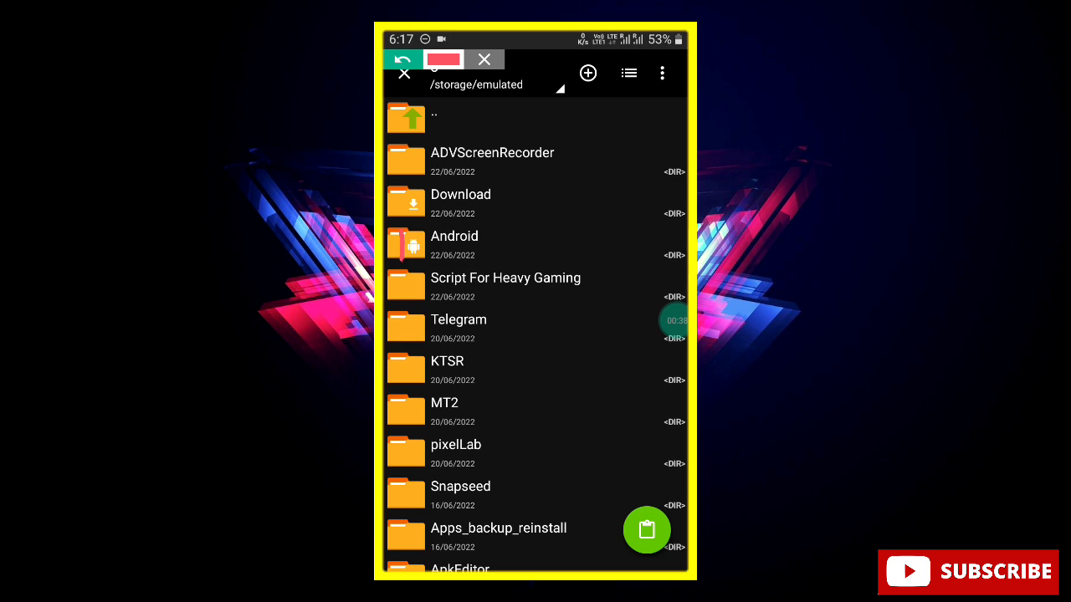
# Step: Paste the copied file into the Android folder
pyautogui.click(455, 243)
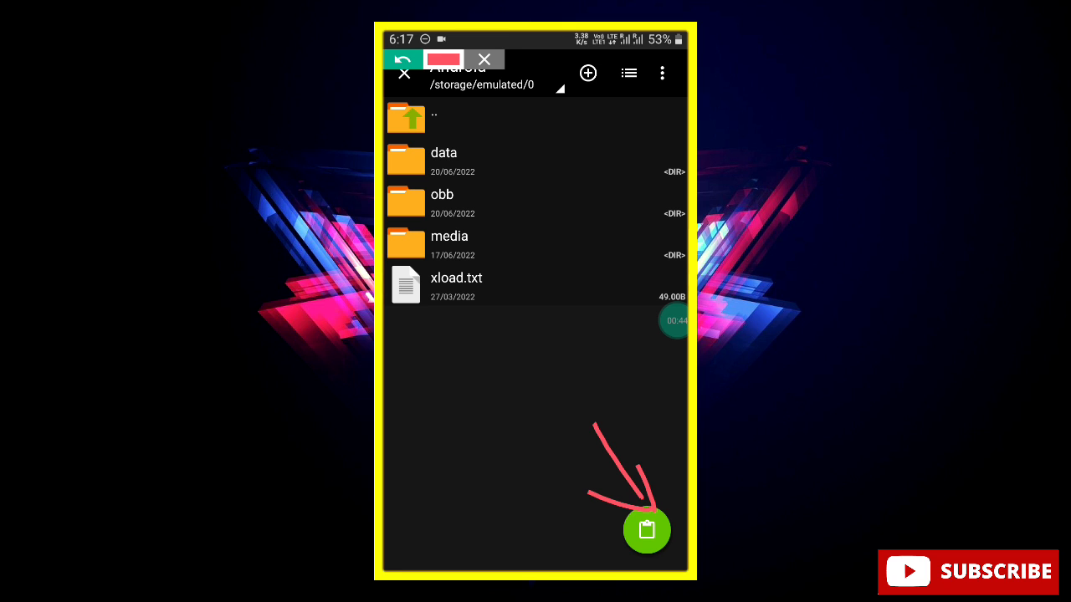
pyautogui.click(646, 530)
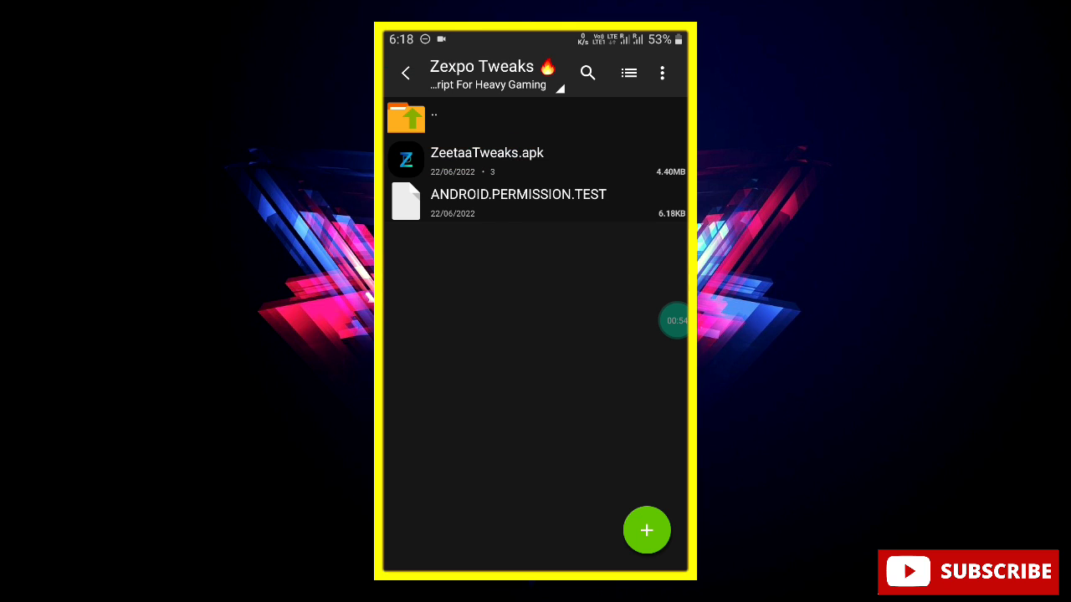
# Step: Install ZeetaaTweaks.apk and launch the newly installed app
pyautogui.click(487, 159)
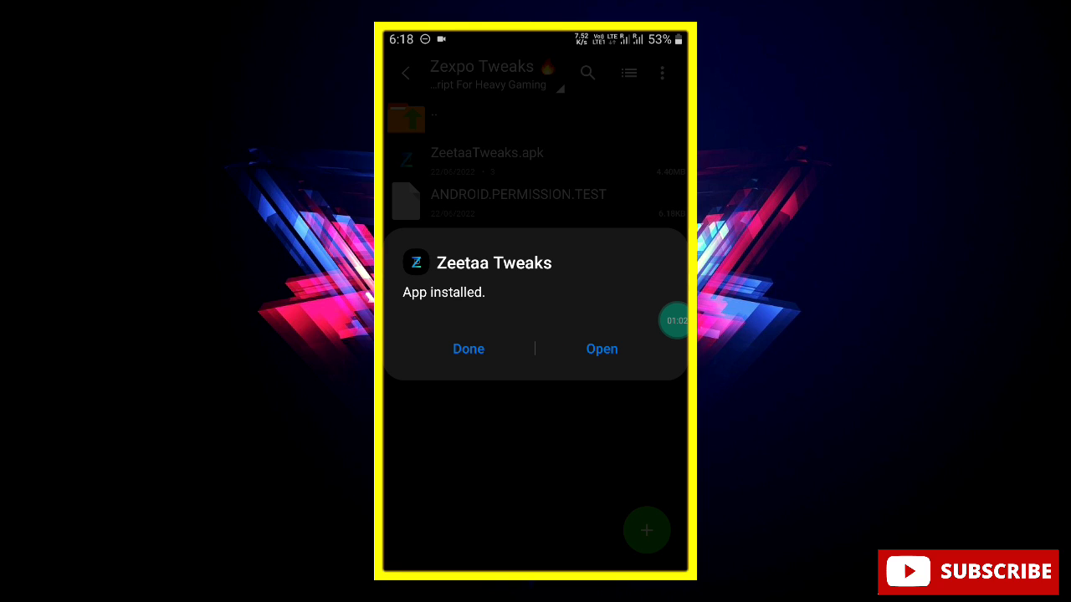
pyautogui.click(603, 350)
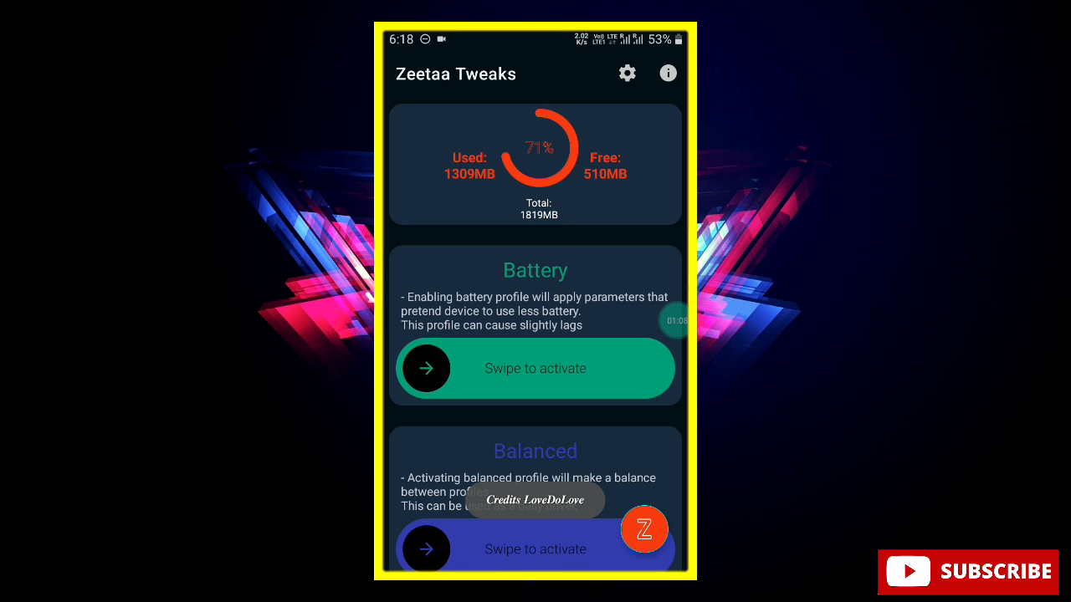
# Step: Activate the Extreme profile in Zeetaa Tweaks
pyautogui.scroll(-3)
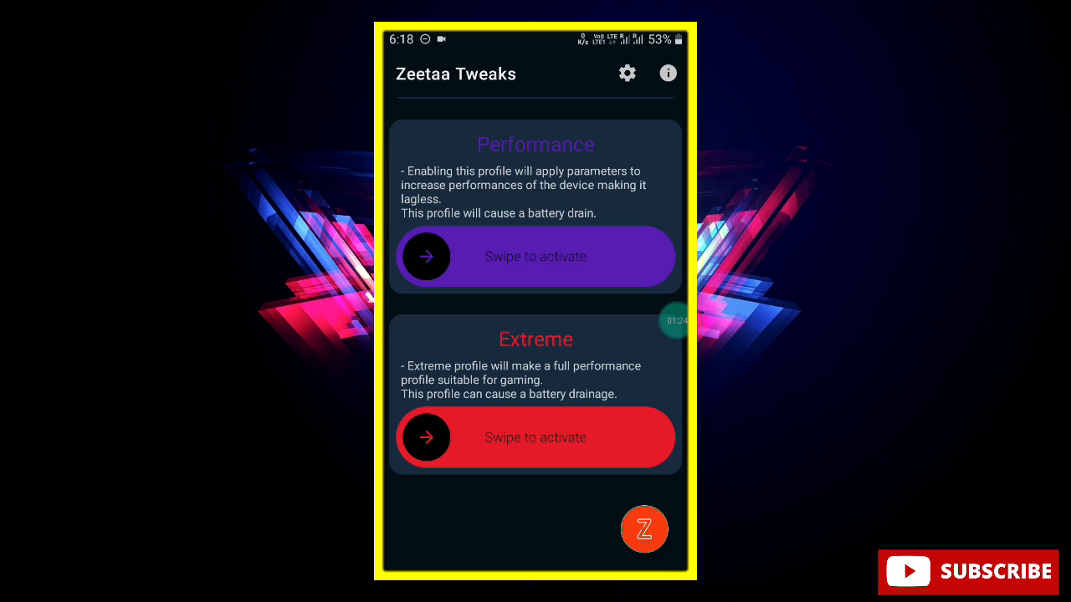
pyautogui.moveTo(427, 439); pyautogui.dragTo(611, 439)
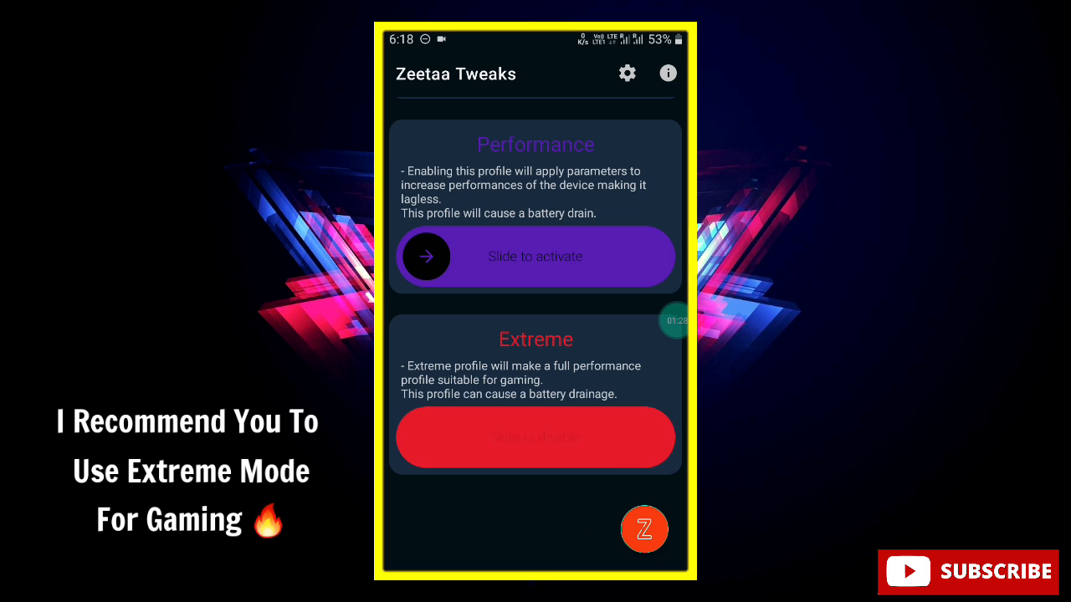
pyautogui.moveTo(427, 438); pyautogui.dragTo(645, 439)
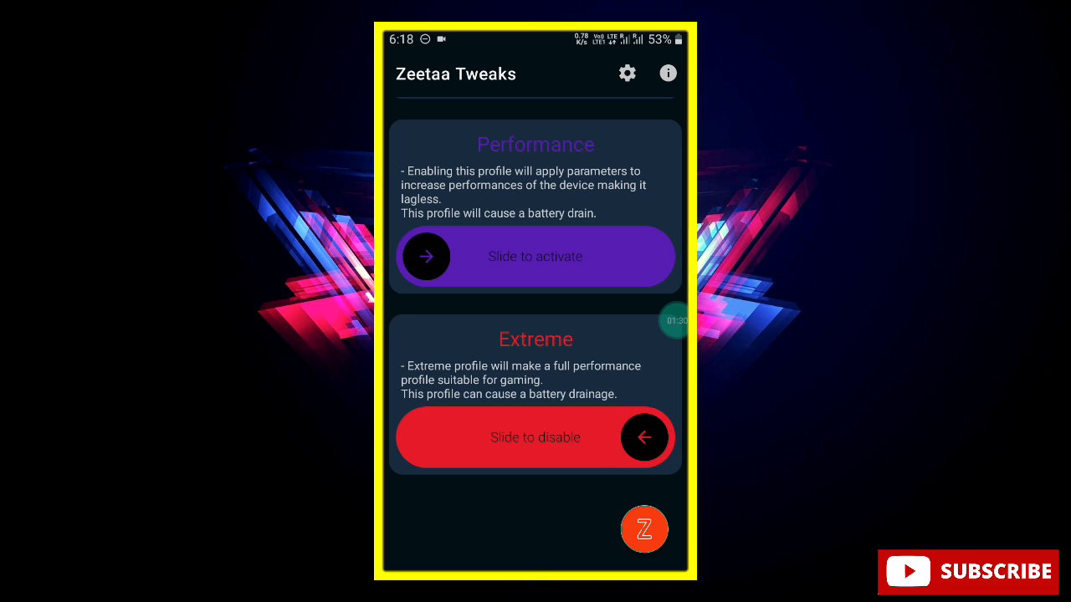
pyautogui.click(676, 321)
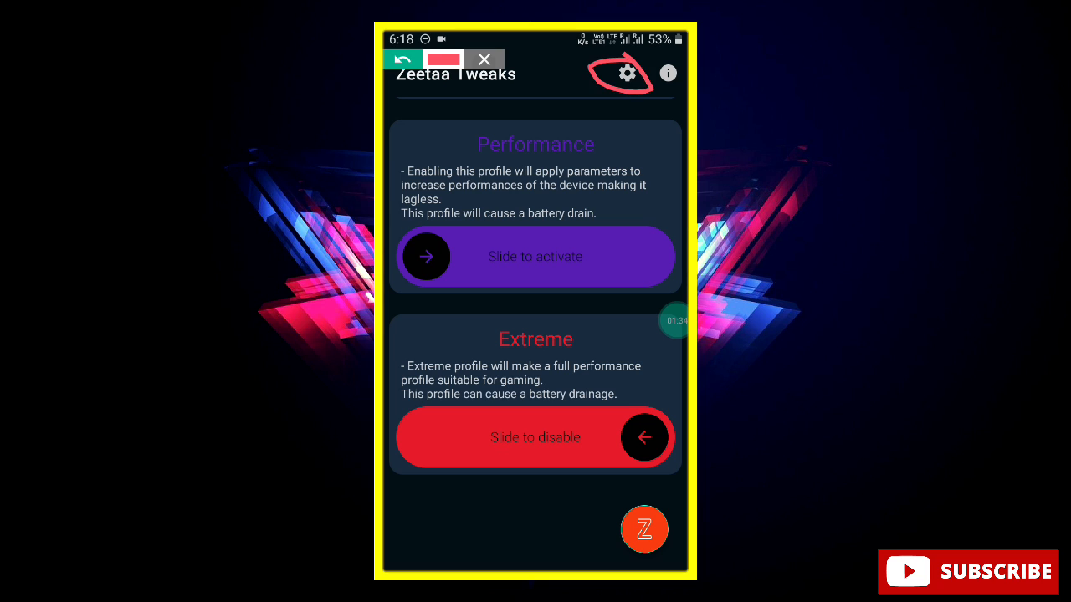
# Step: Switch on Start on boot in settings and clean RAM, reporting 464MB free
pyautogui.click(623, 74)
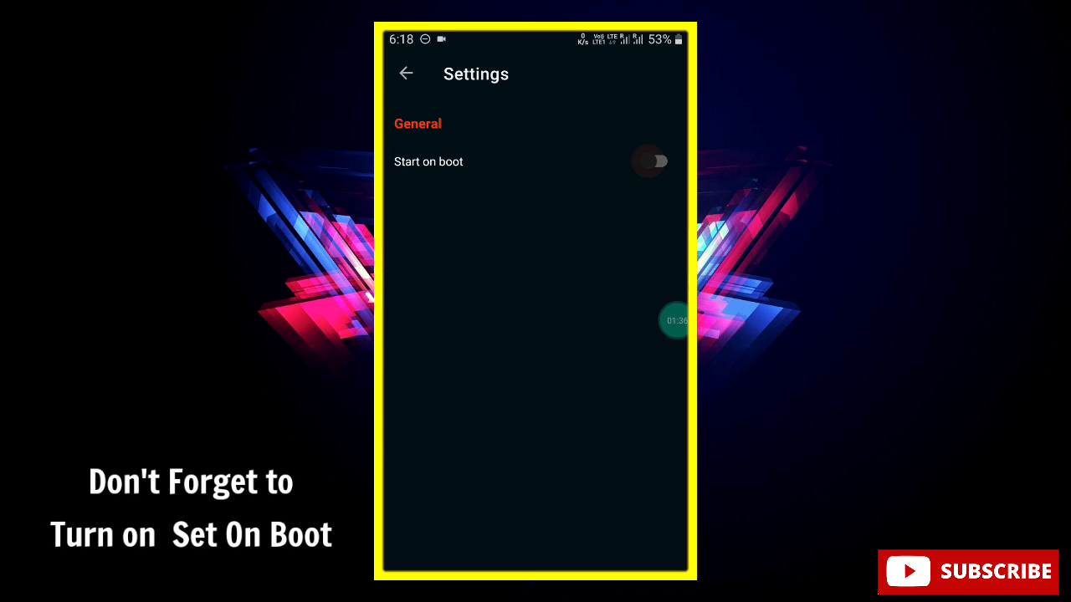
pyautogui.click(407, 74)
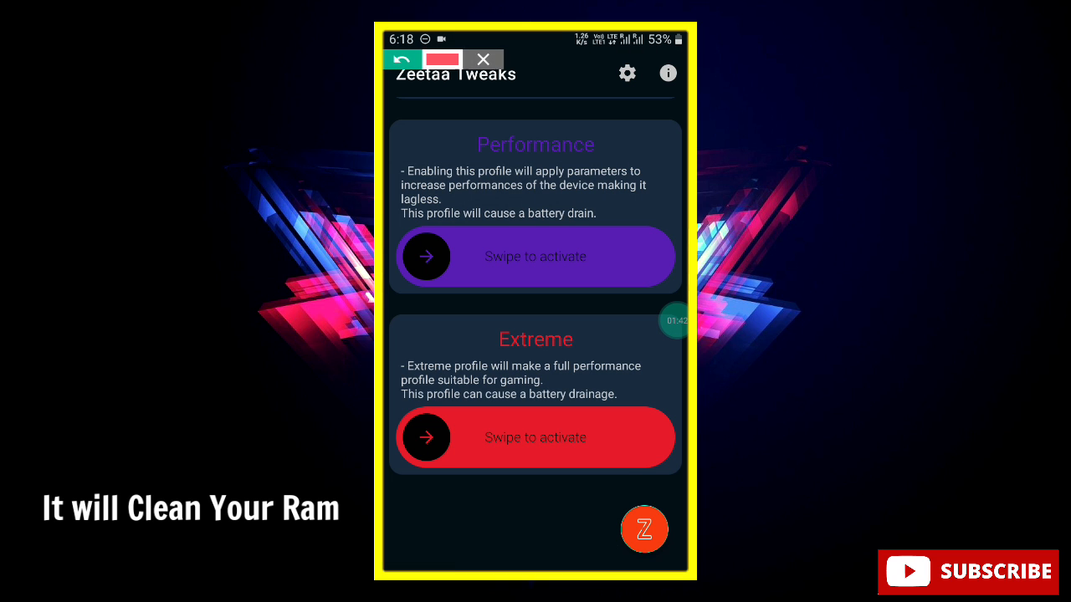
pyautogui.click(645, 529)
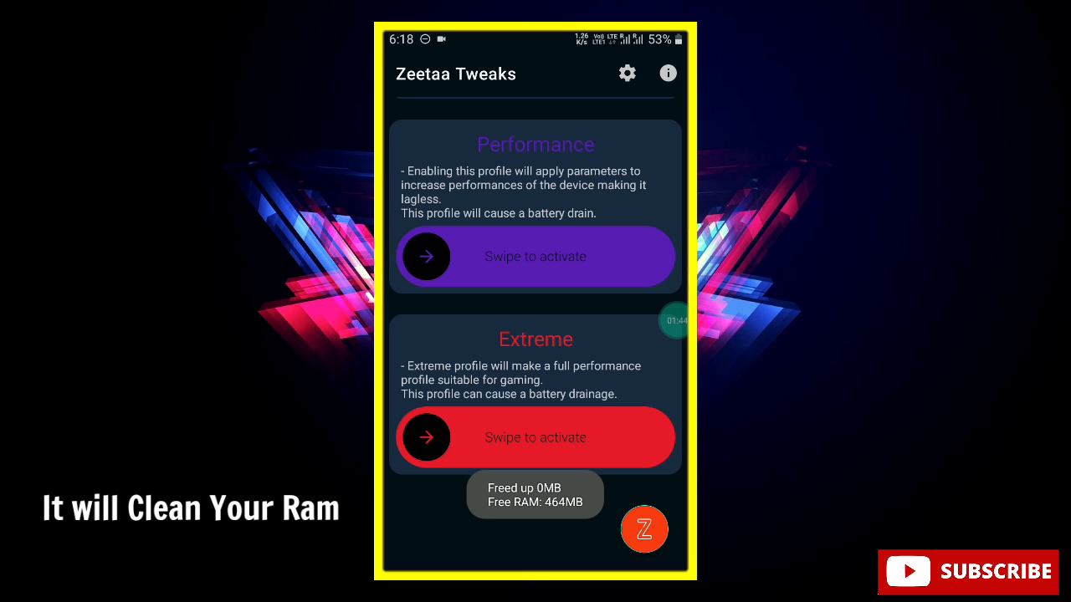